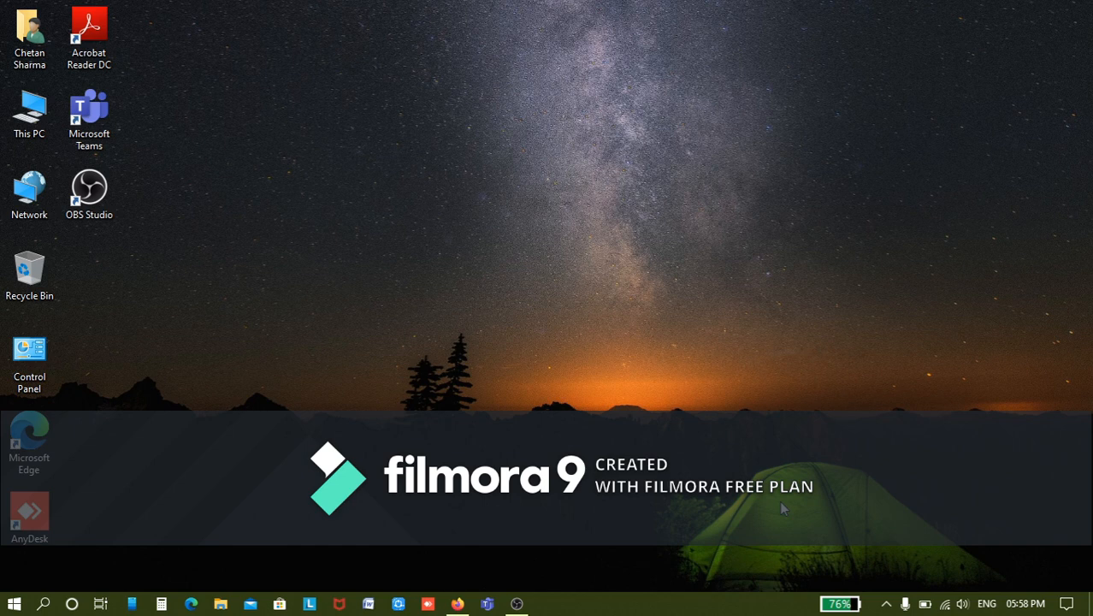
mouse_move(651, 378)
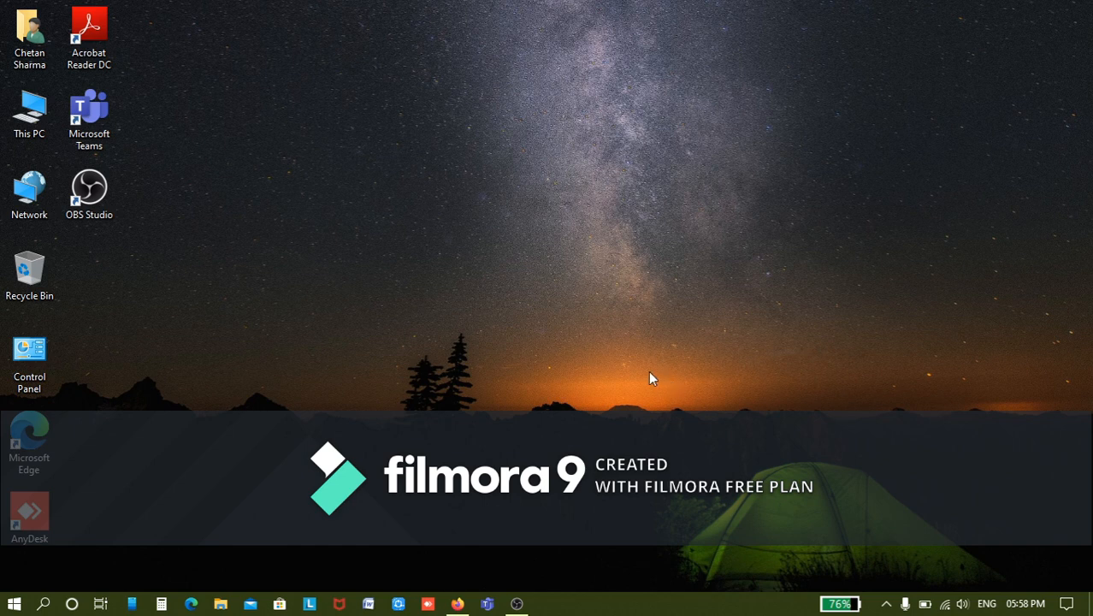
mouse_move(162, 484)
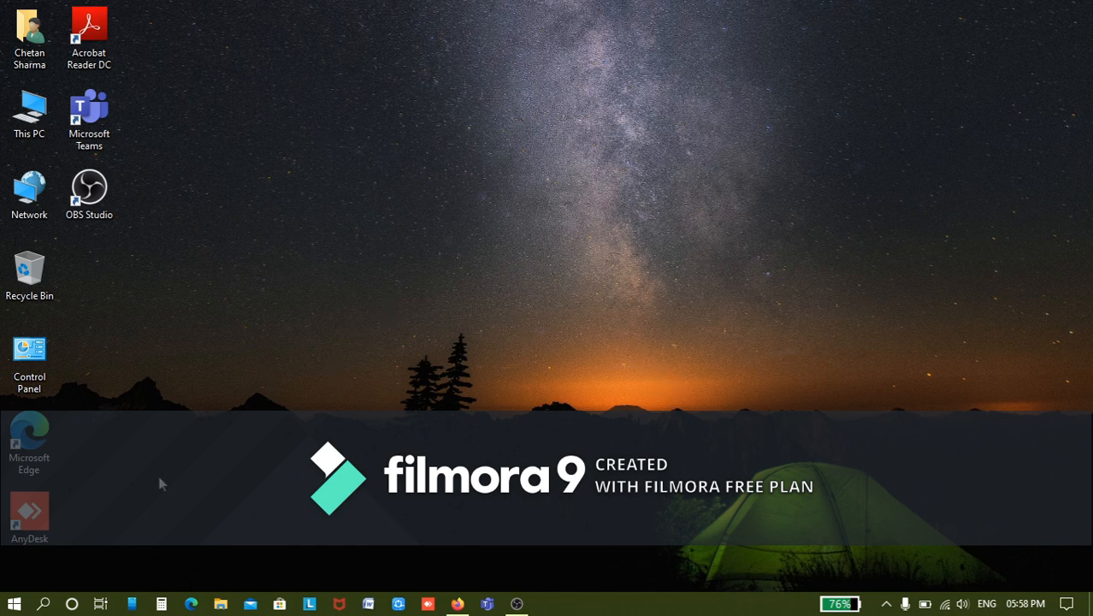
mouse_move(14, 603)
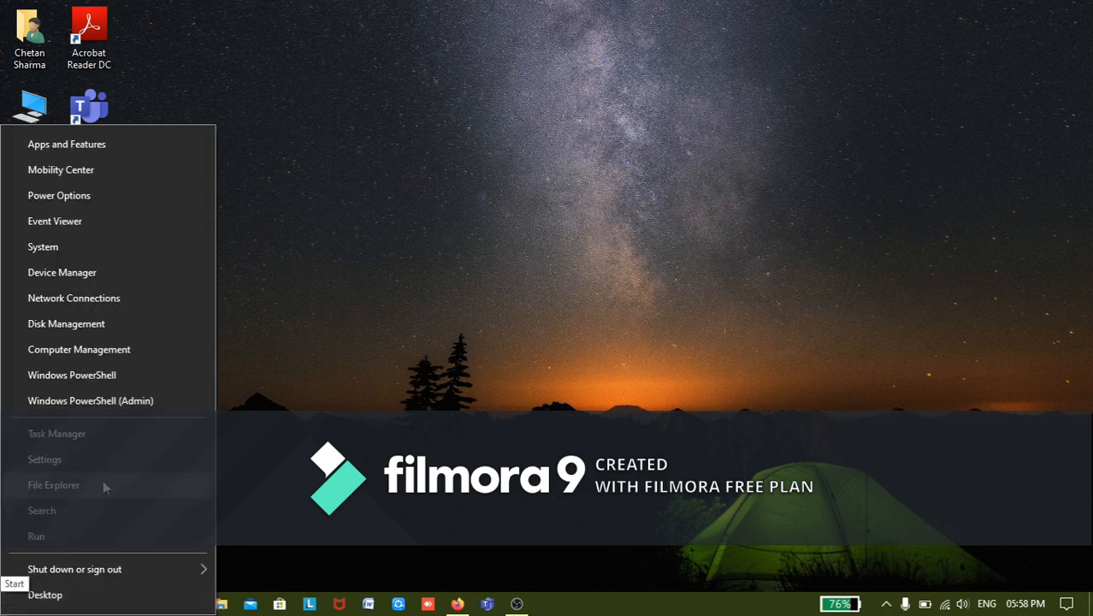
mouse_move(90, 400)
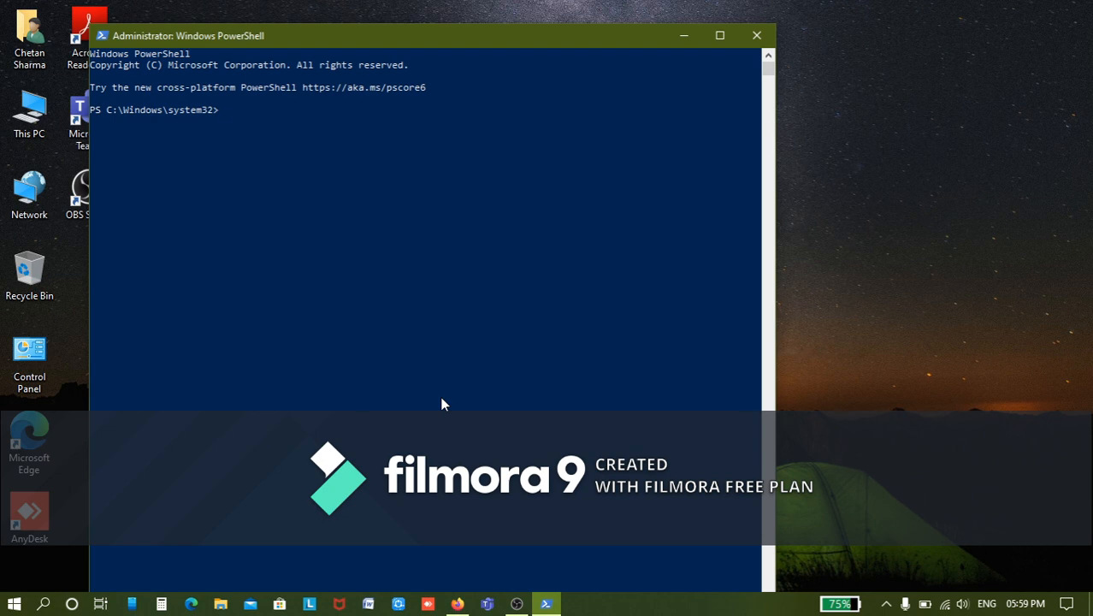
mouse_move(253, 127)
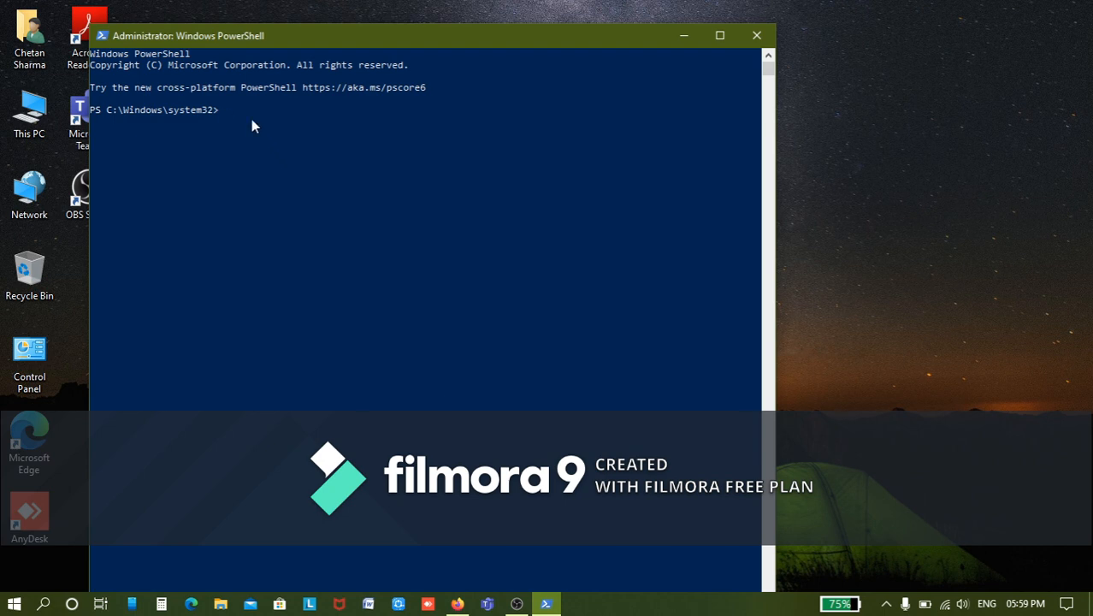
text(wmic path softwareLicensingService get OA3xOriginalProductKey)
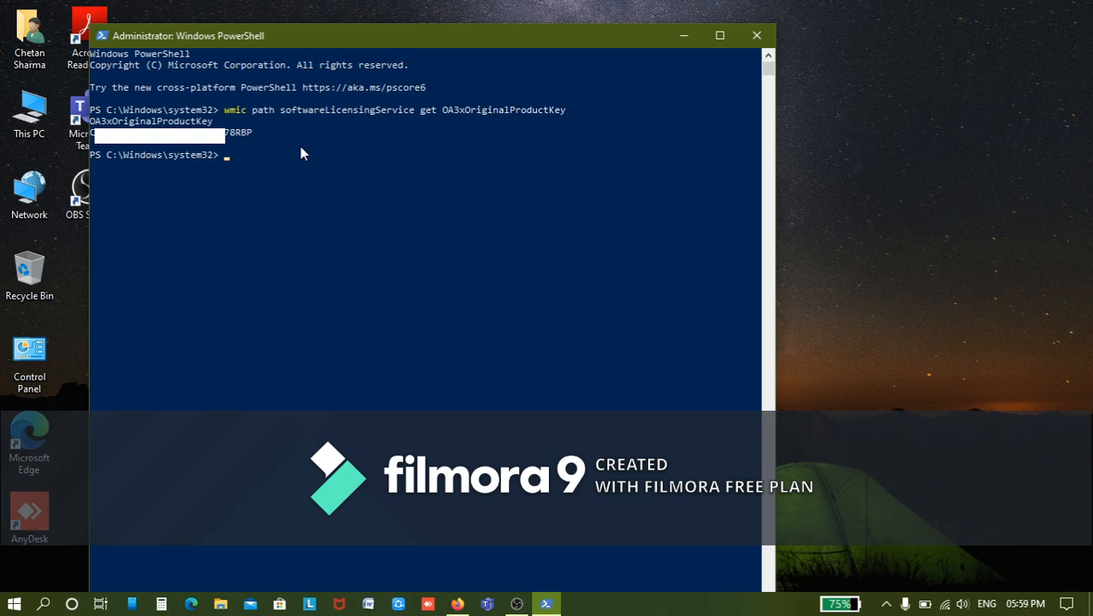
mouse_move(757, 34)
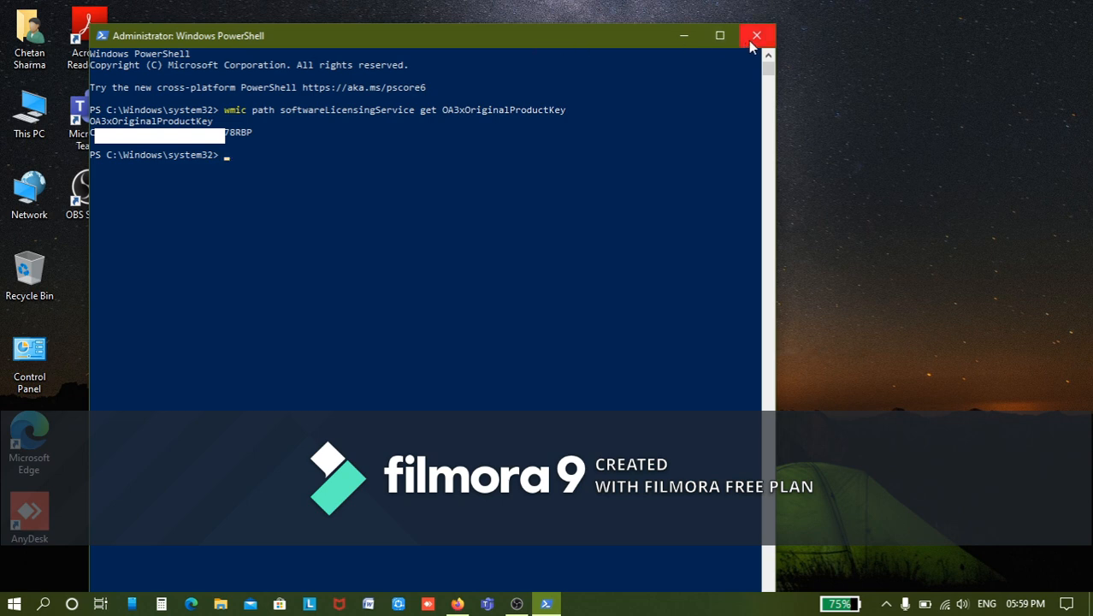